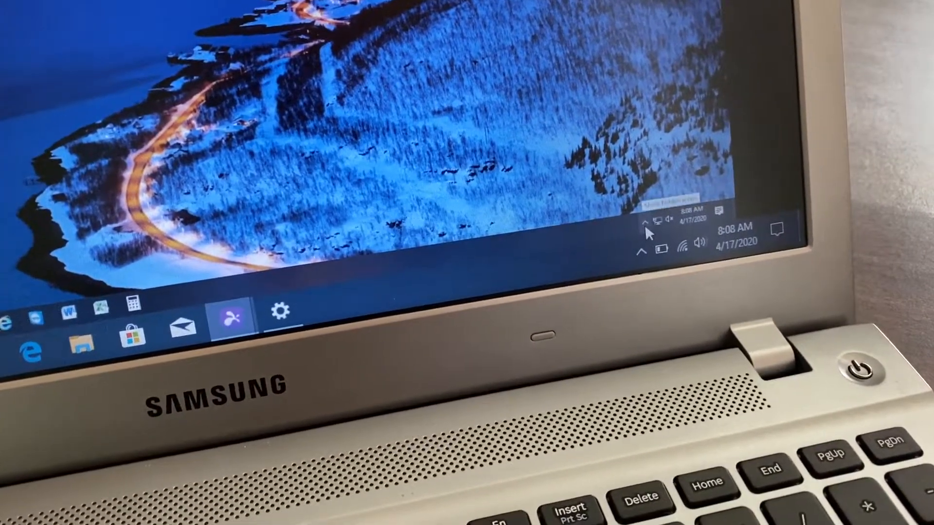
Bring up the Splashtop Streamer window from the system tray, showing connection status.
left_click(643, 232)
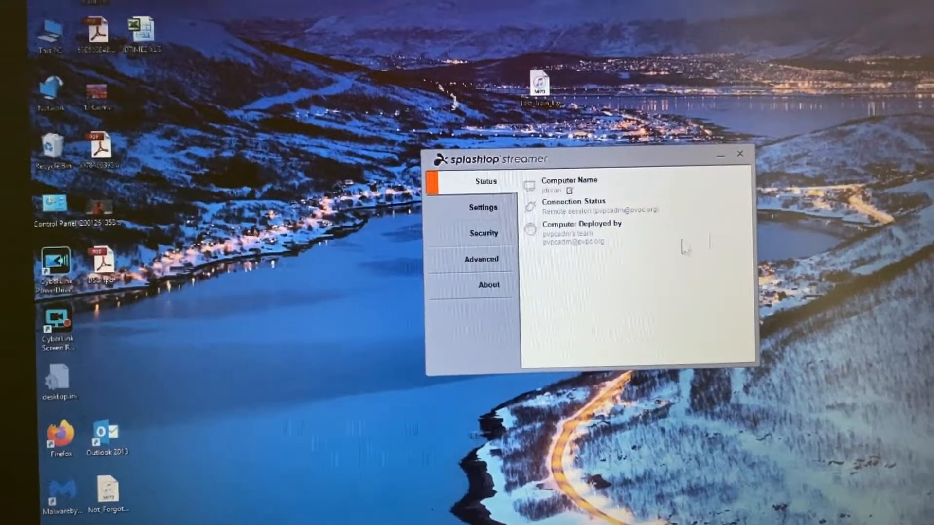
Show the Remote print section of Settings with the Uninstall Printer Driver button.
left_click(484, 207)
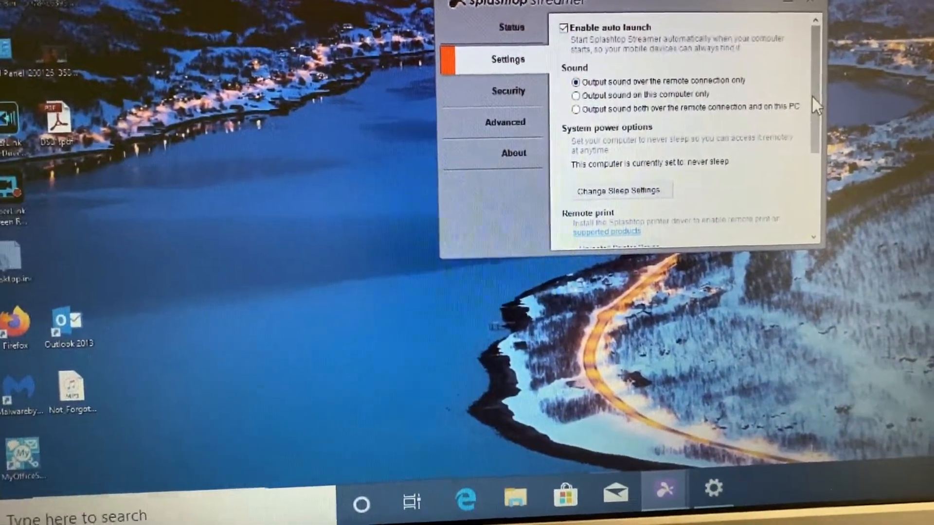
scroll("down", 3)
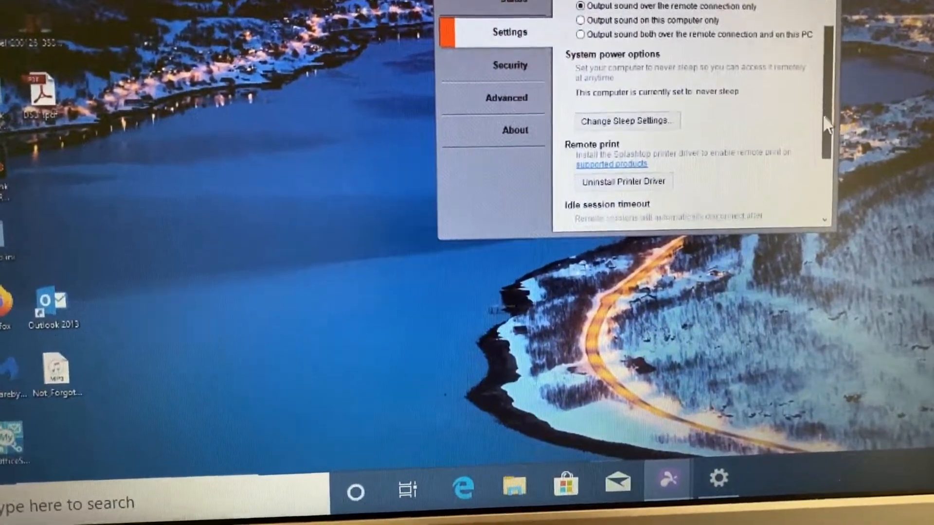
scroll("down", 3)
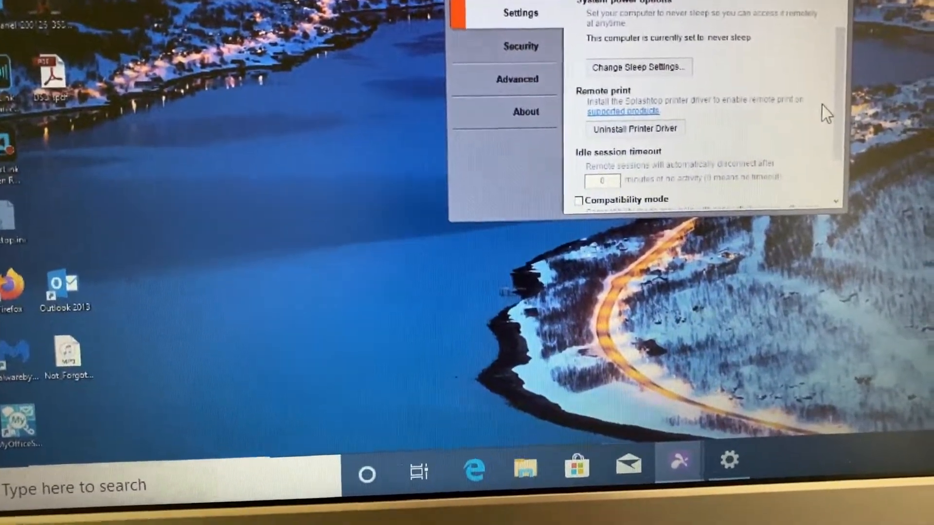